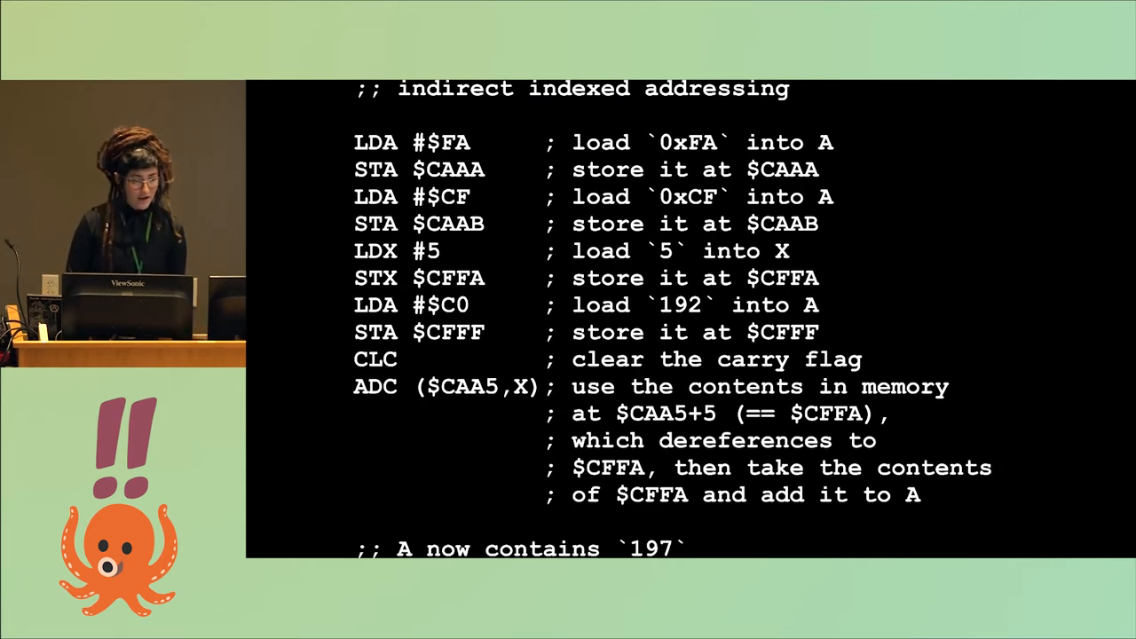
pyautogui.press('Right')
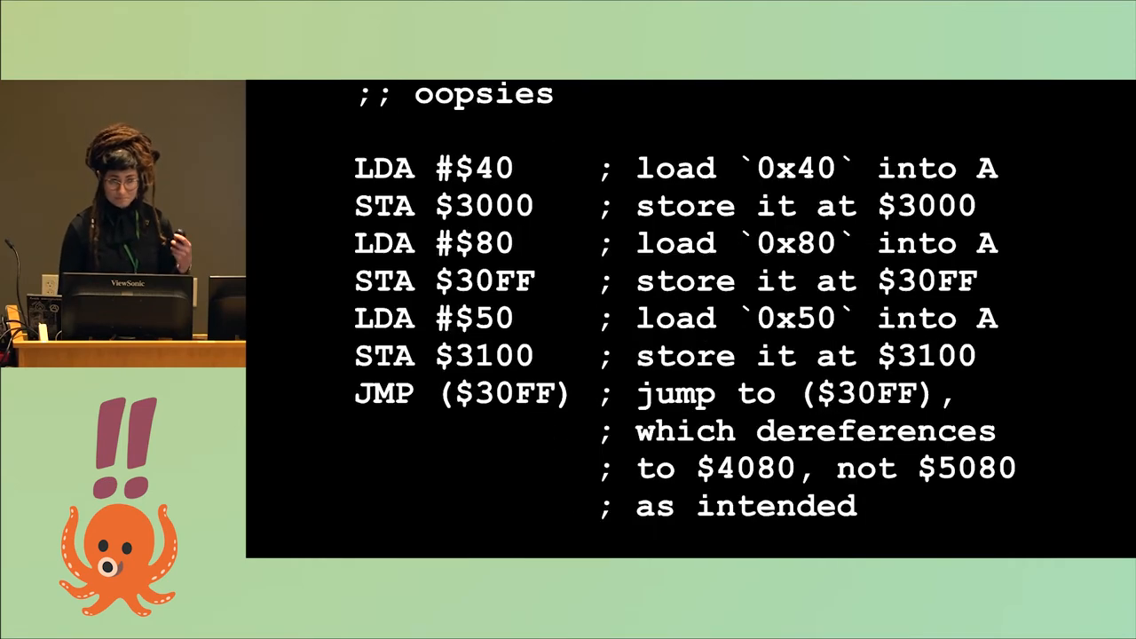